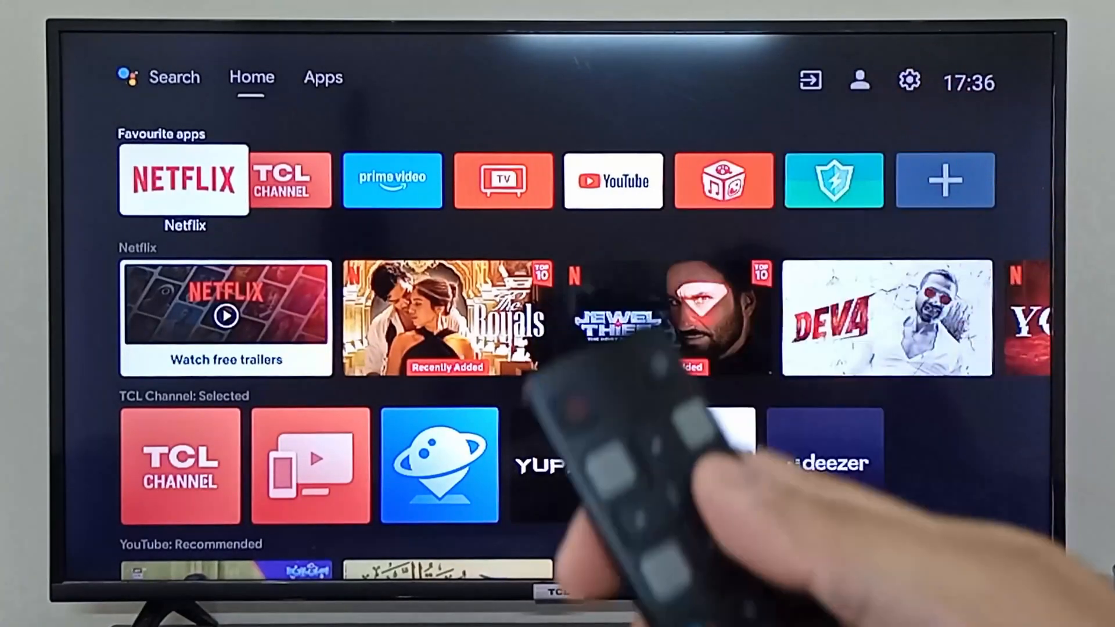
# Switch the launcher to the Apps tab to list installed apps.
pyautogui.click(322, 76)
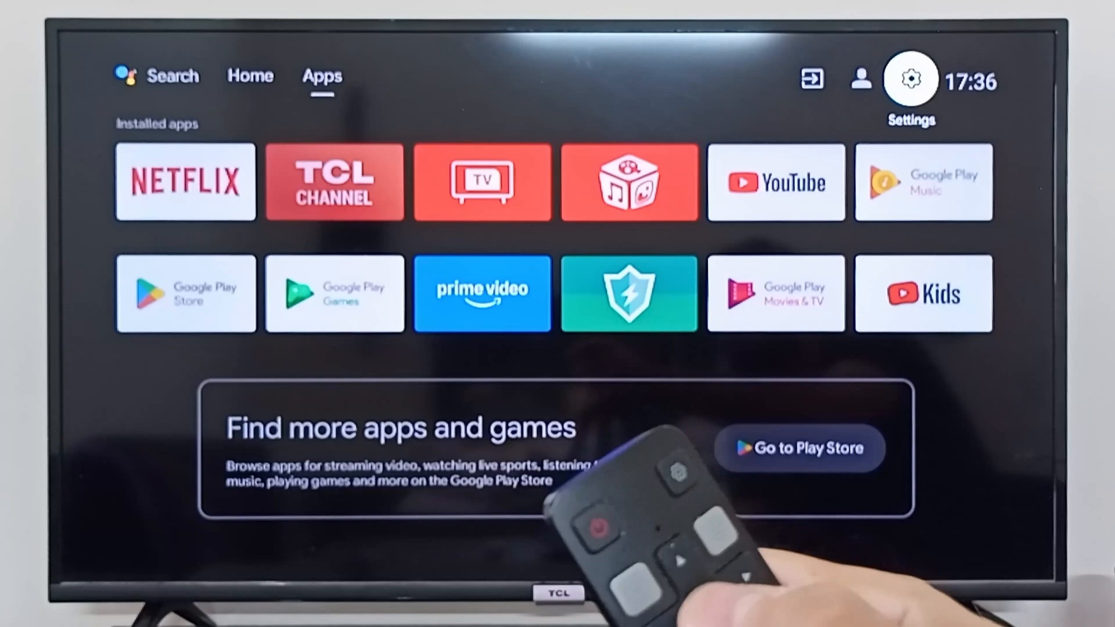
# Open the TV Settings to reach Device Preferences and the About page.
pyautogui.click(909, 79)
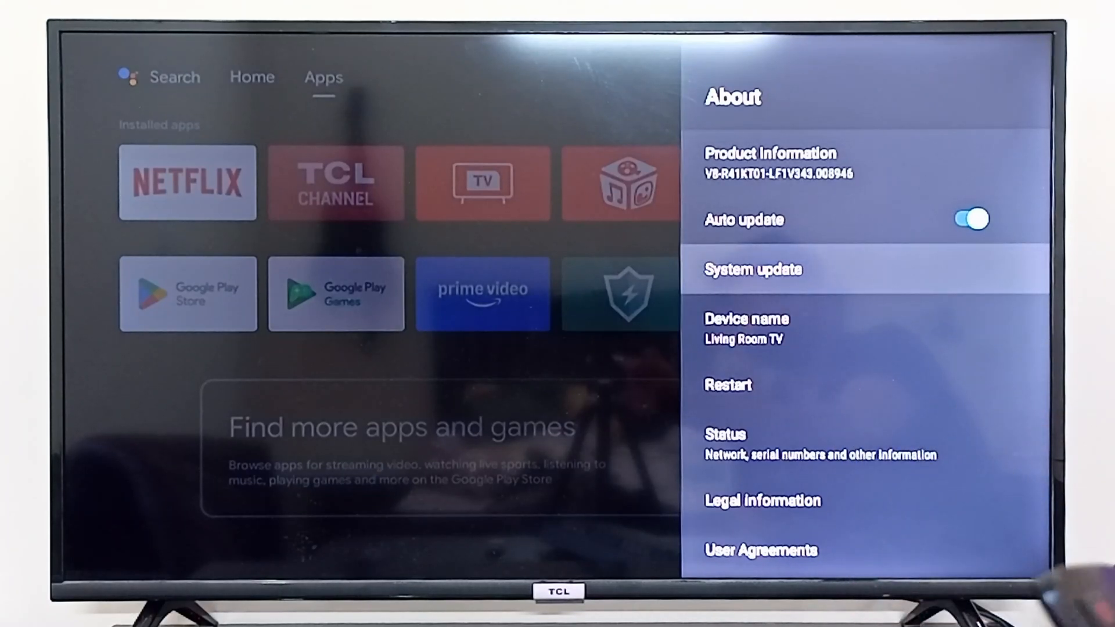
# Select System update on the About page to show Network, Local and By Channel options.
pyautogui.click(752, 268)
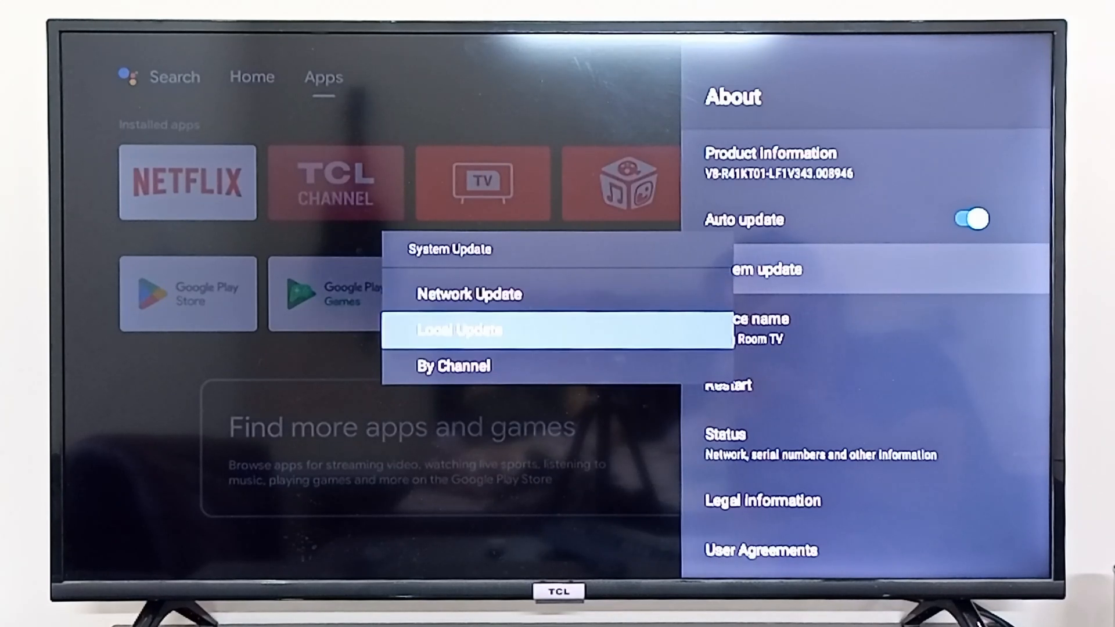
# Choose Network Update to start checking online for new software.
pyautogui.click(460, 329)
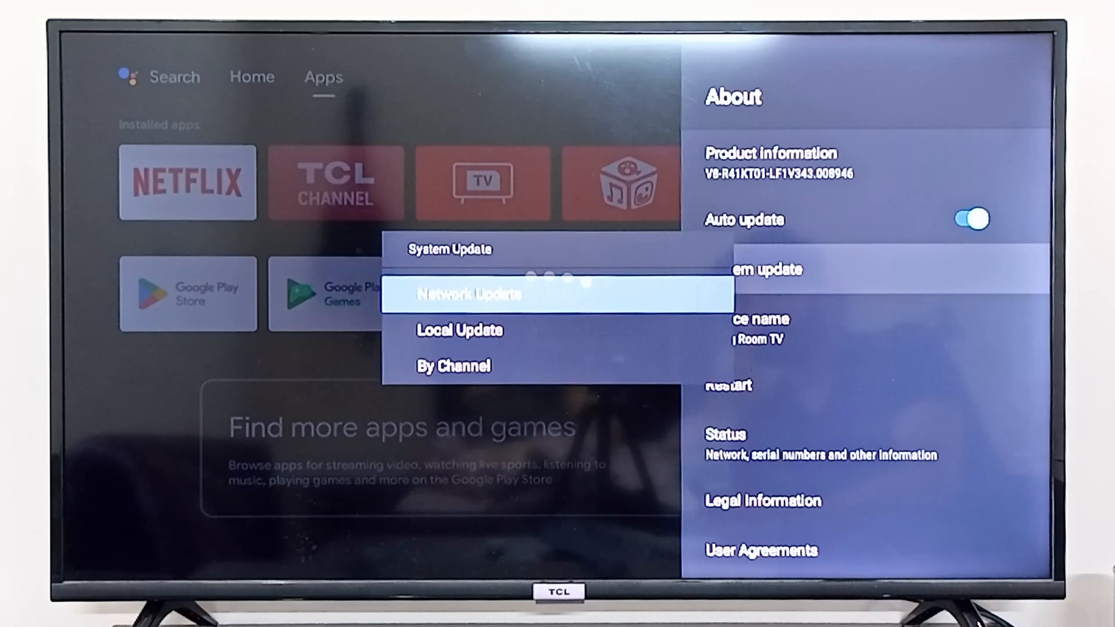
# Dismiss the up-to-date update result and go back to the Home tab.
pyautogui.click(469, 294)
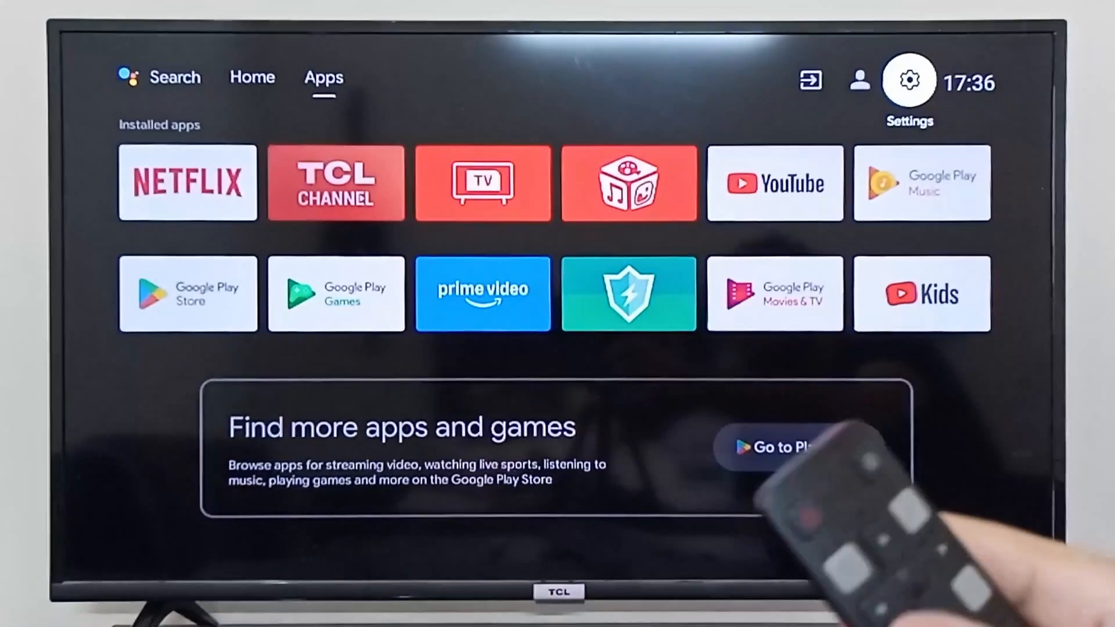
pyautogui.click(253, 78)
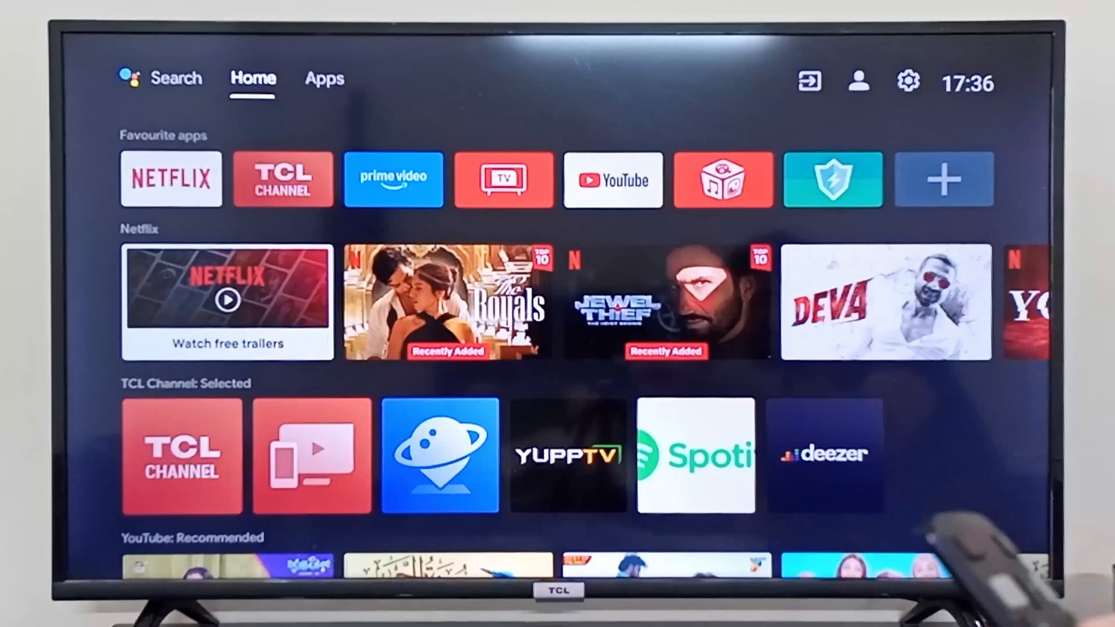